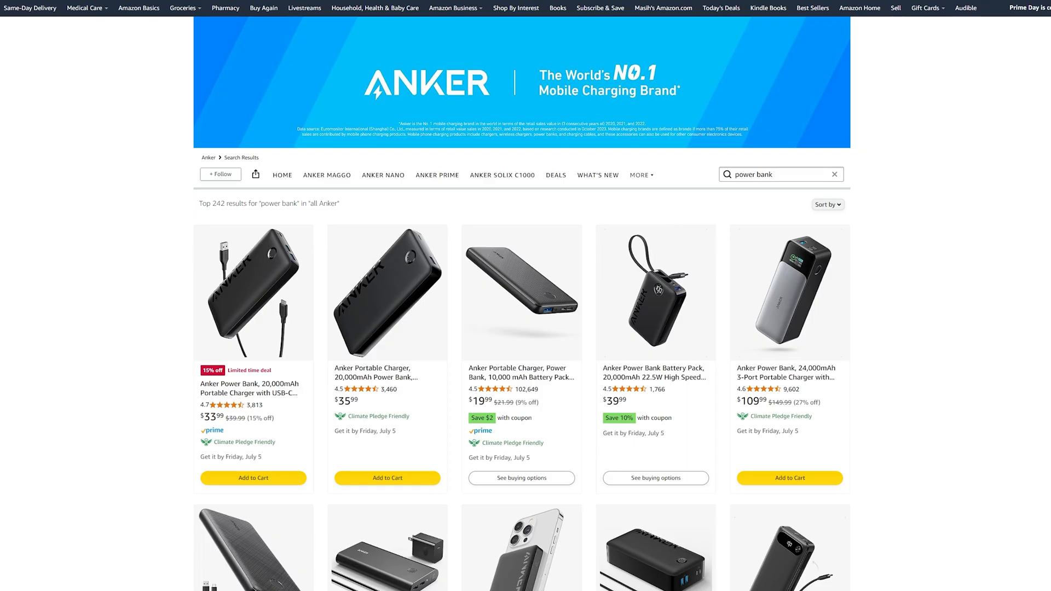
- Browse the Baseus power bank images: fast-charging laptop shot, then the ports and LED display
scroll("down", 3)
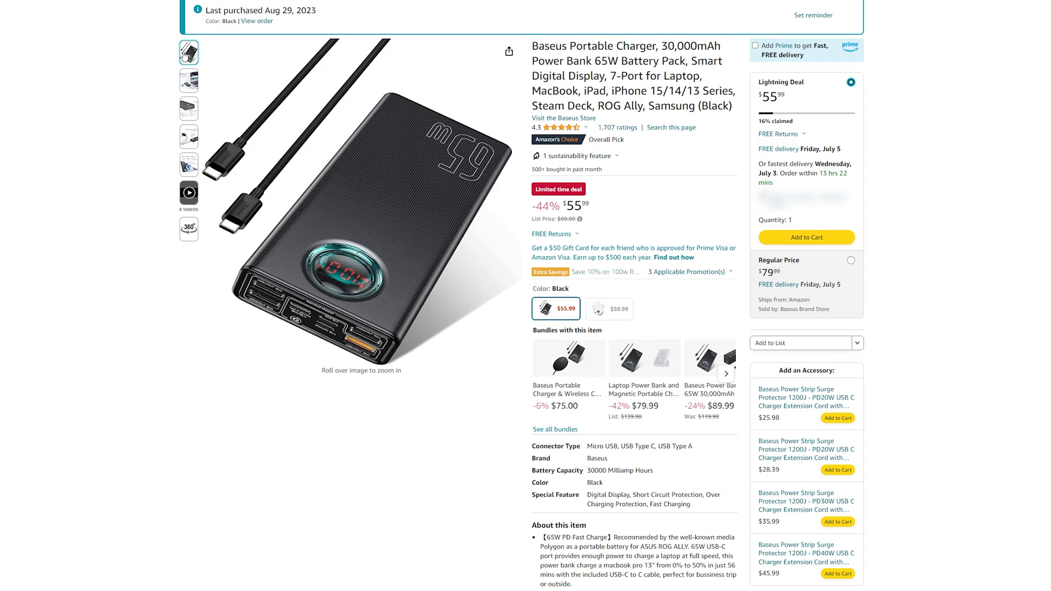
left_click(189, 80)
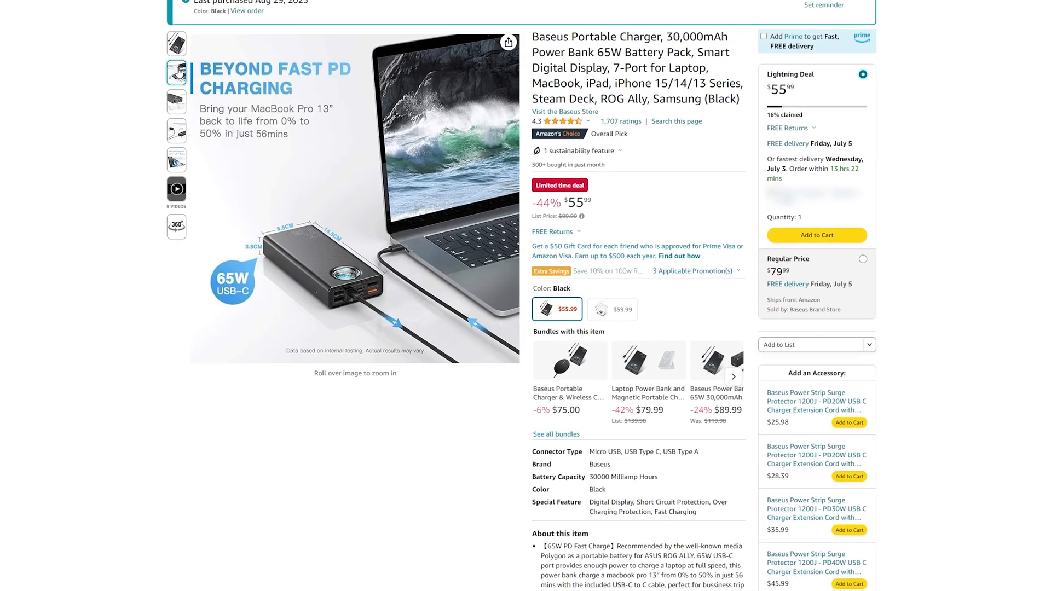
left_click(177, 94)
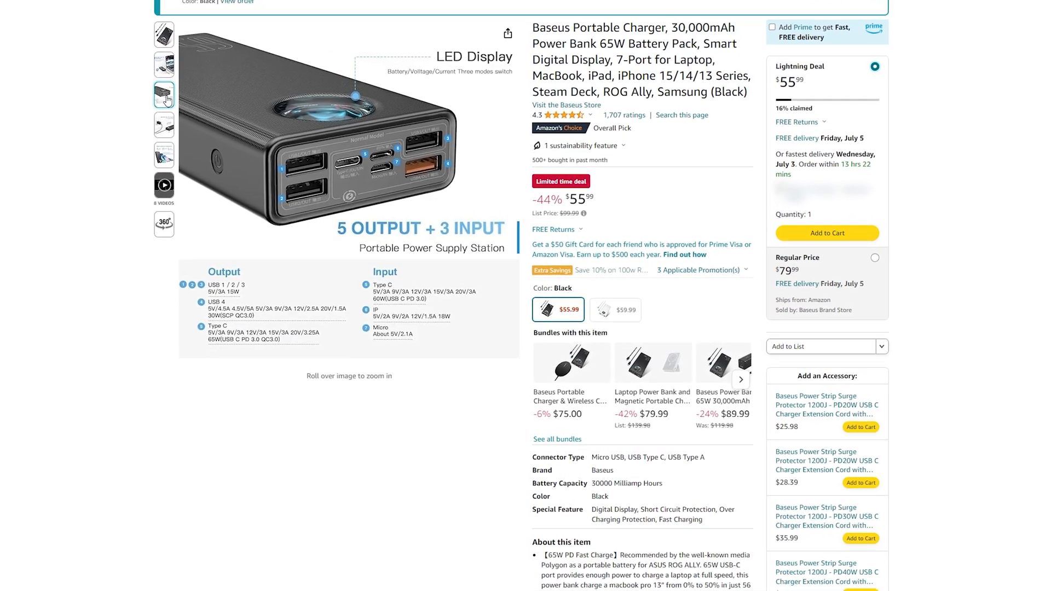
left_click(163, 125)
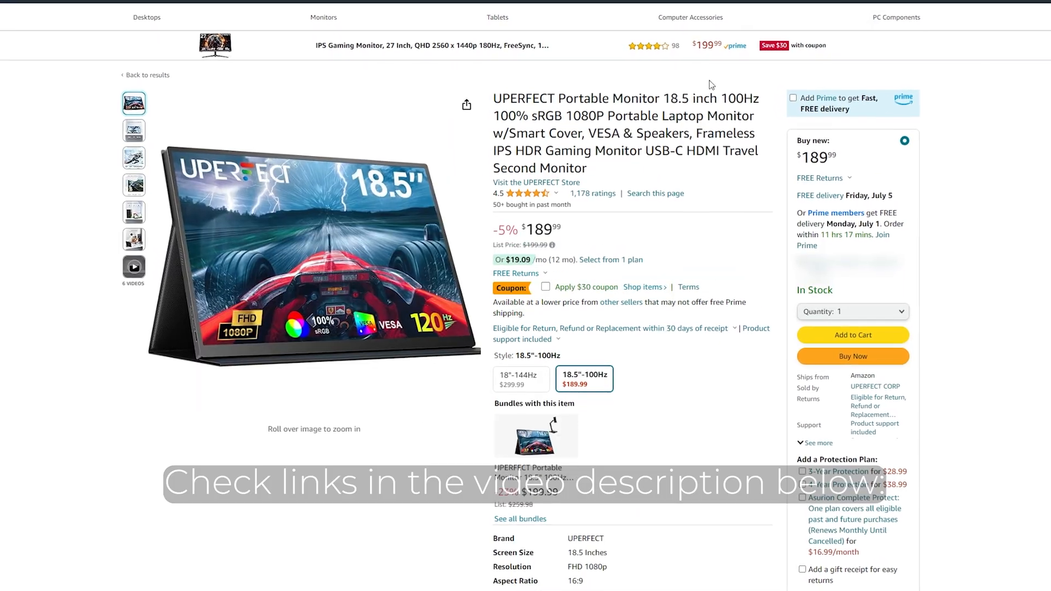
- Tick 'Apply $30 coupon' on the UPERFECT 18.5-inch portable monitor listing
left_click(546, 287)
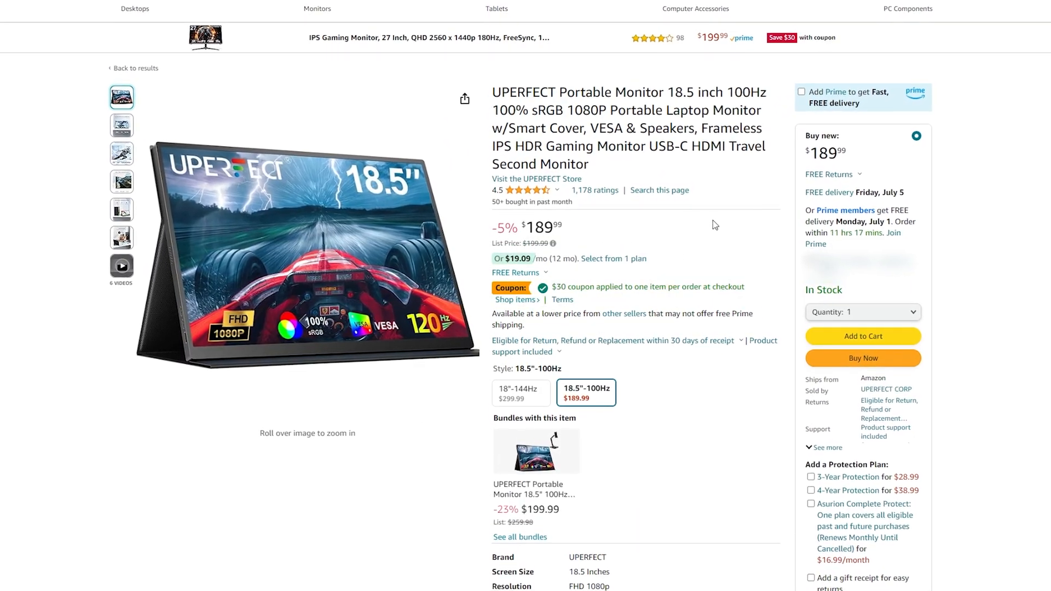
scroll("down", 3)
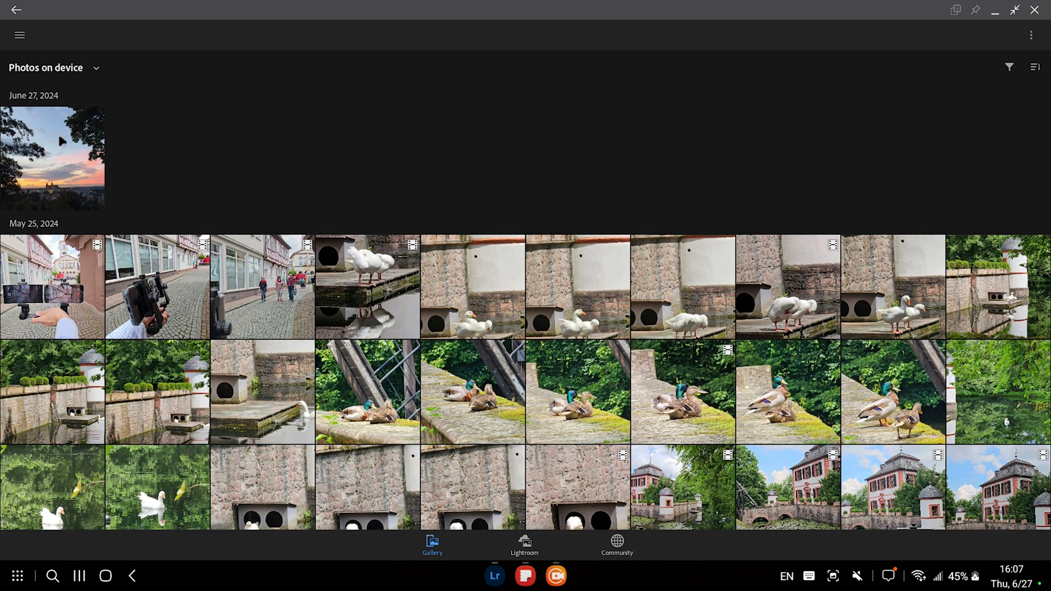
- Edit the sunset castle photo, showing the Light panel and its tone Curve
left_click(52, 160)
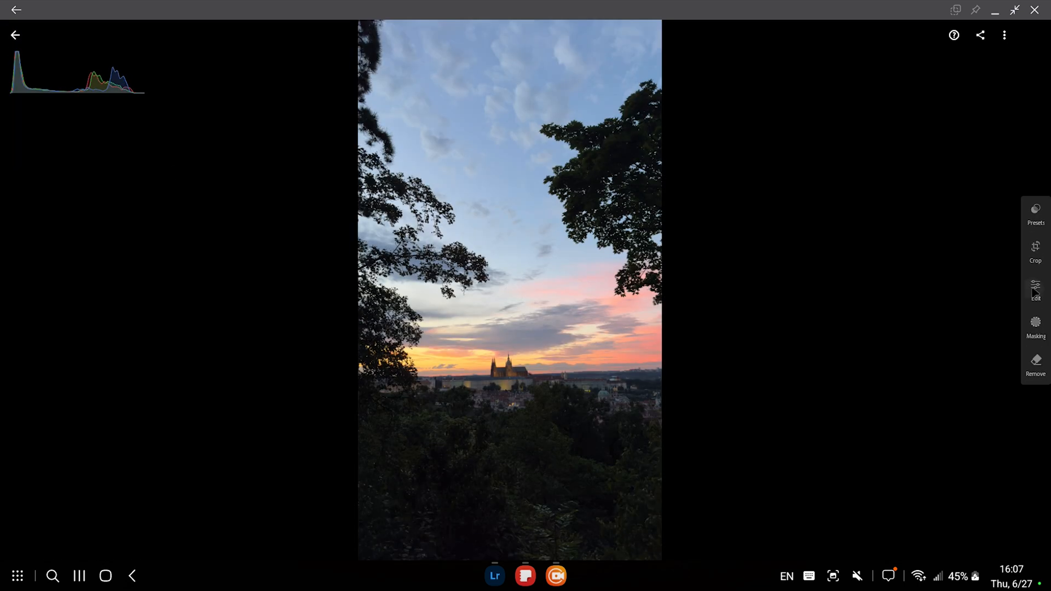
left_click(1036, 290)
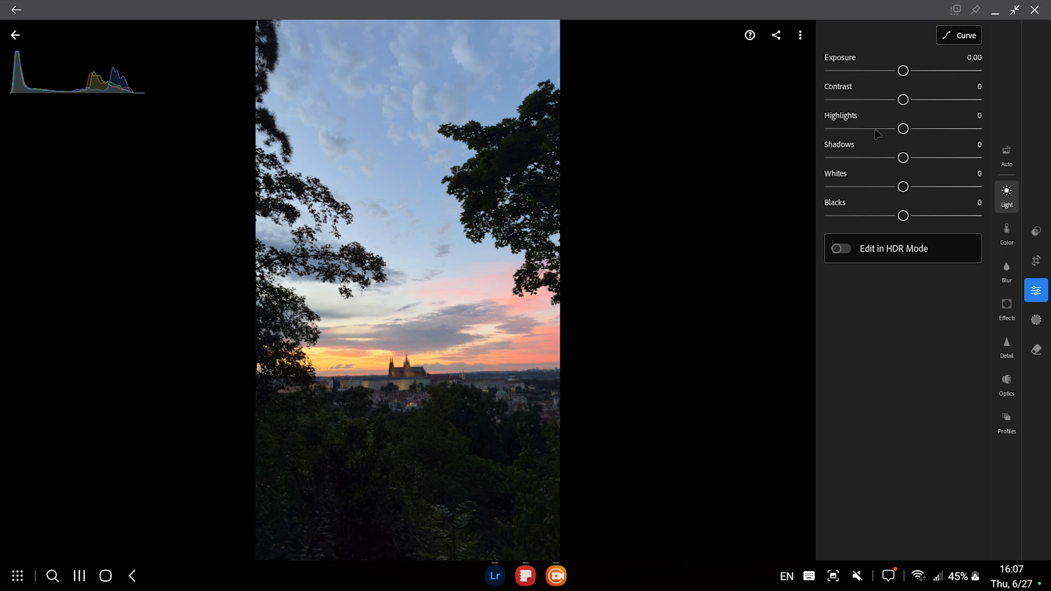
left_click(959, 36)
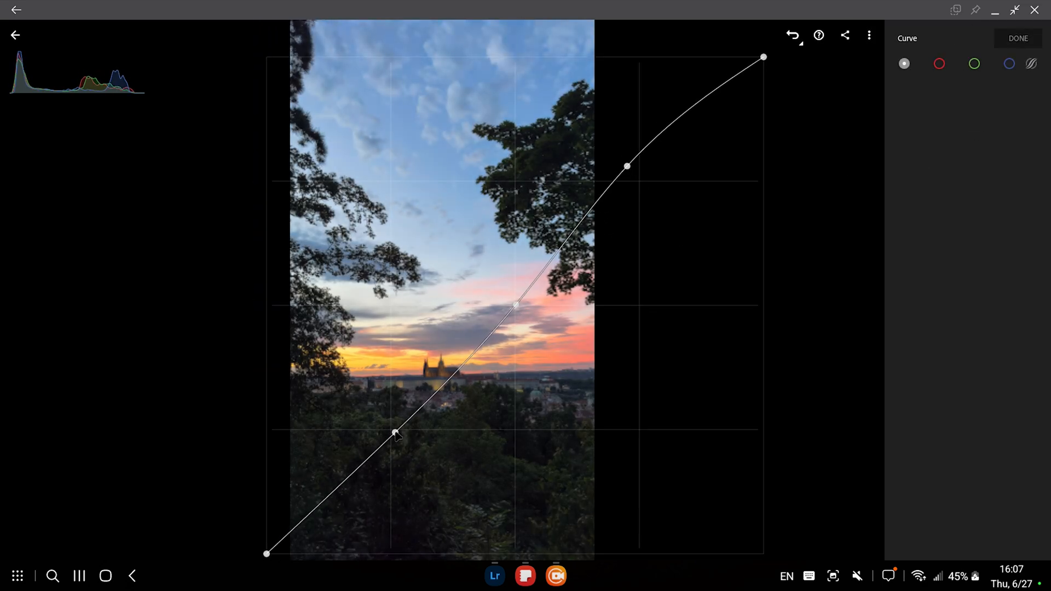
left_click(1018, 39)
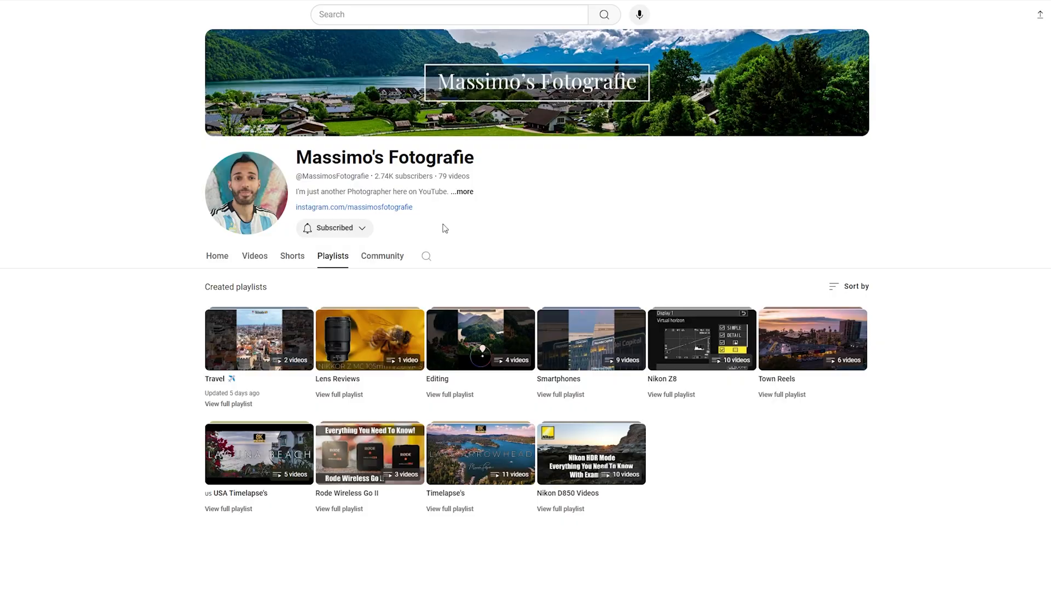
- Set notification options on Massimo's Fotografie YouTube channel after subscribing
left_click(334, 228)
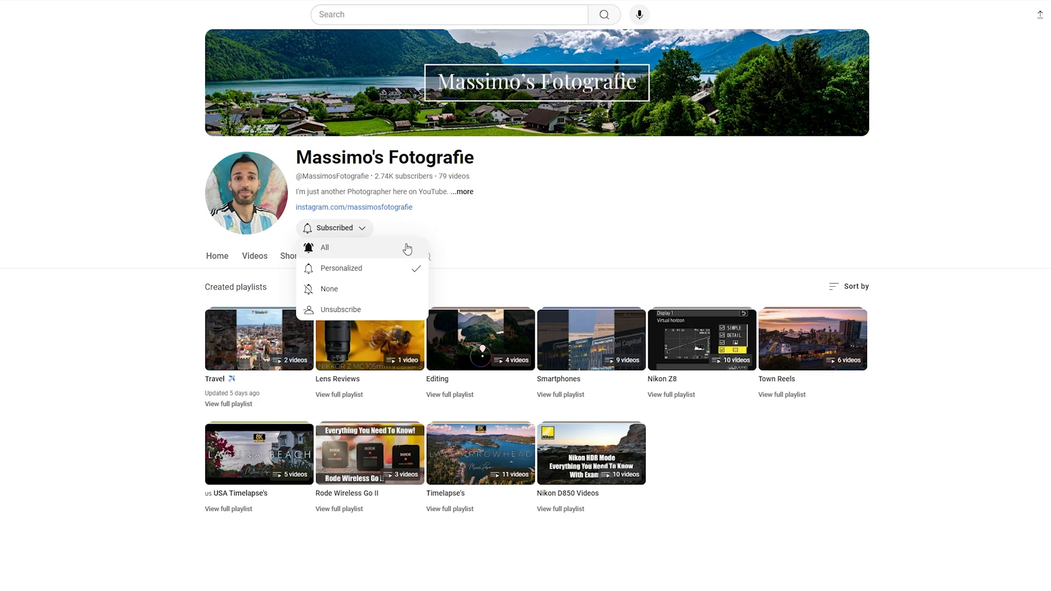